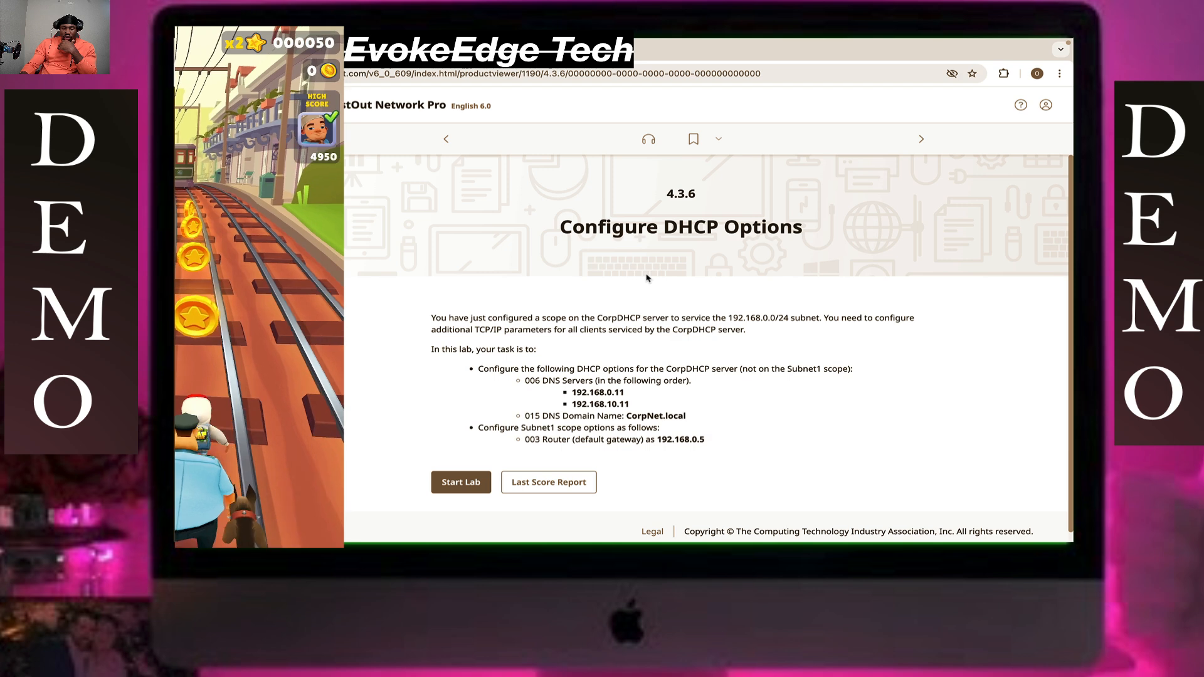
{"action": "mouse_move", "coordinate": [638, 281]}
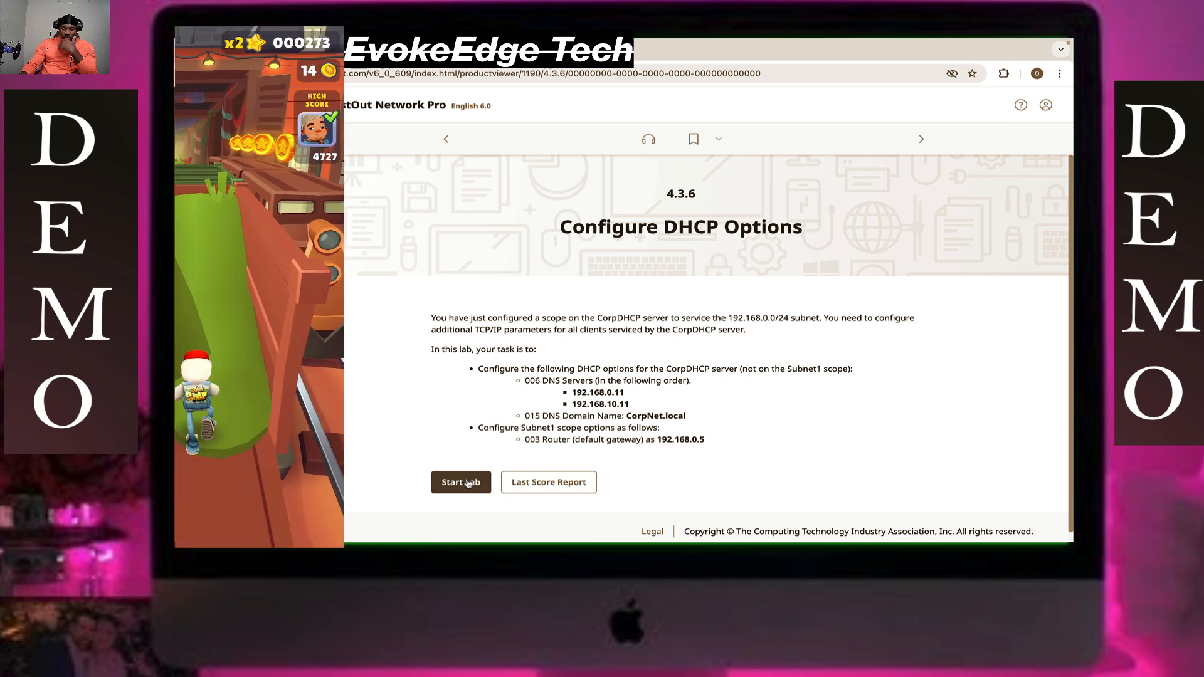
- Start the lab and connect to the CorpDHCP virtual machine on CORPSERVER in Hyper-V Manager
{"action": "left_click", "coordinate": [461, 482]}
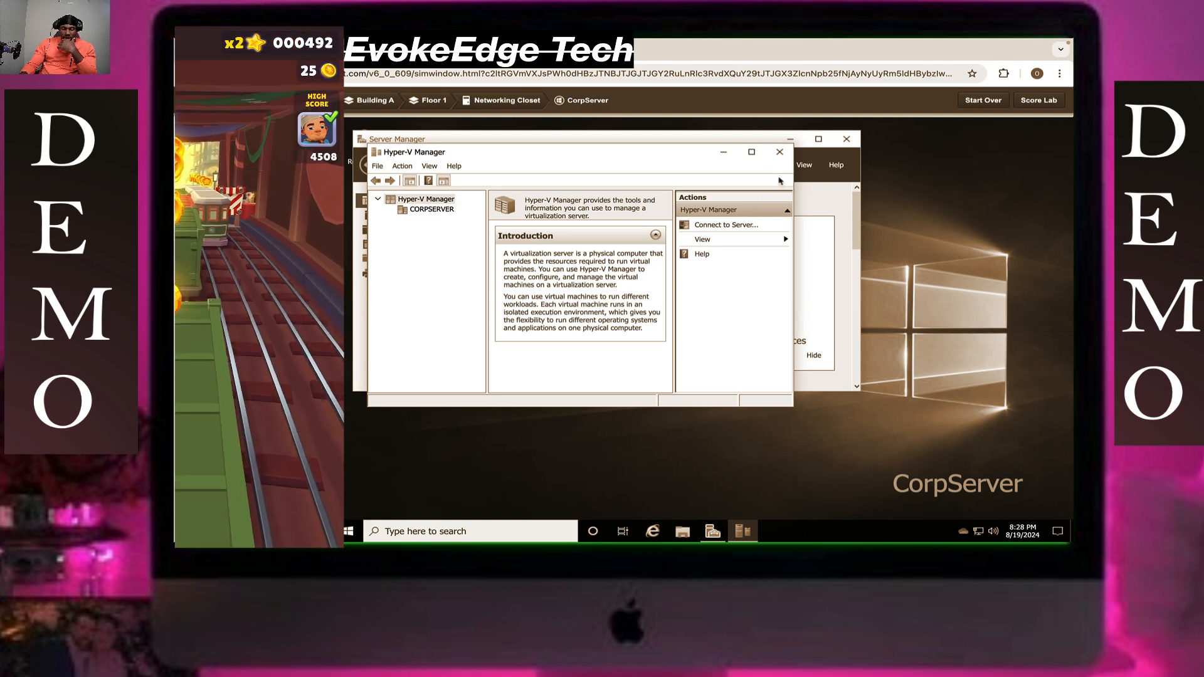
{"action": "left_click", "coordinate": [752, 151]}
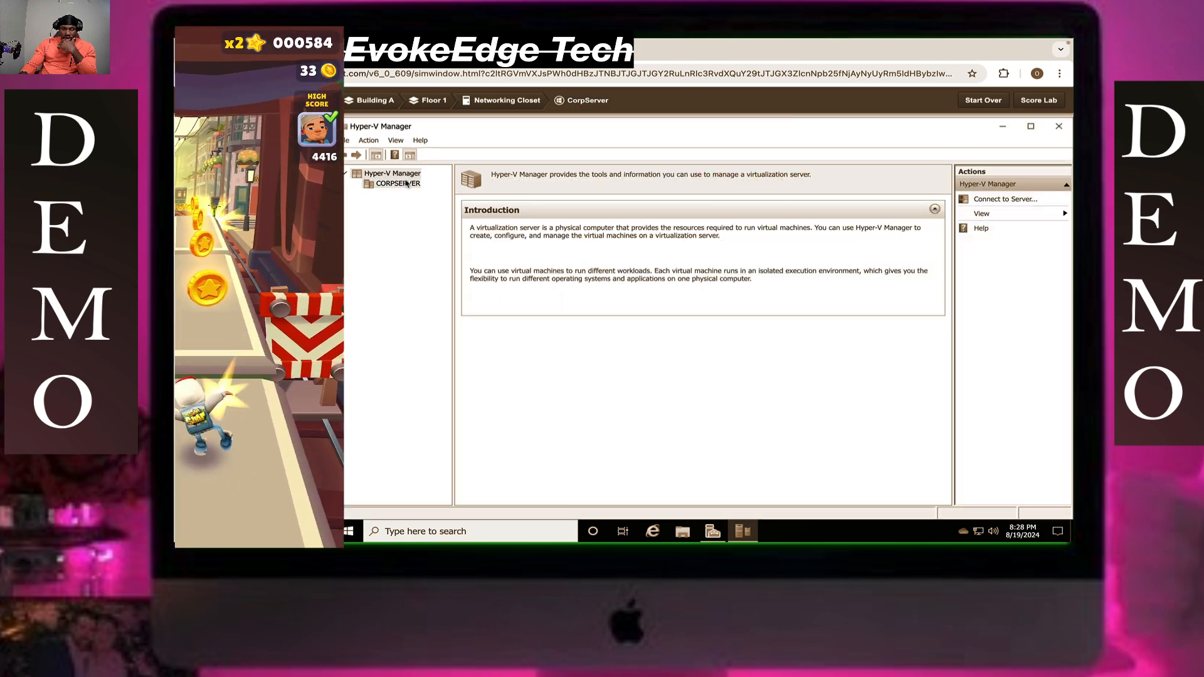
{"action": "left_click", "coordinate": [397, 183]}
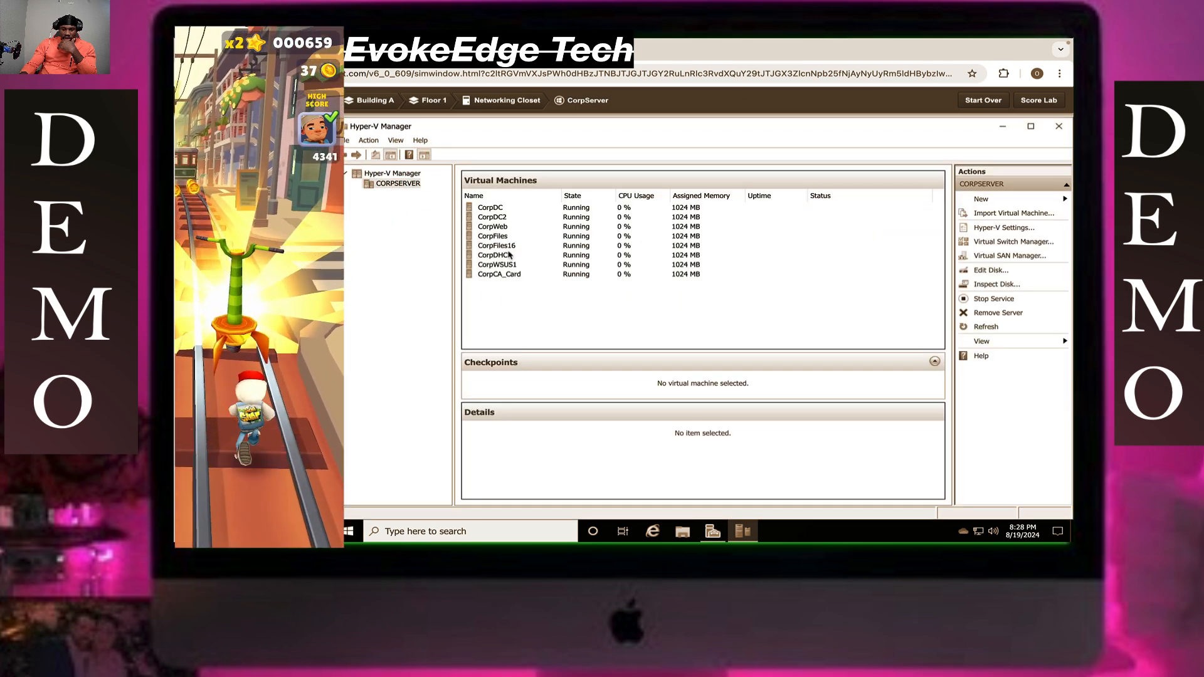
{"action": "left_click", "coordinate": [498, 256]}
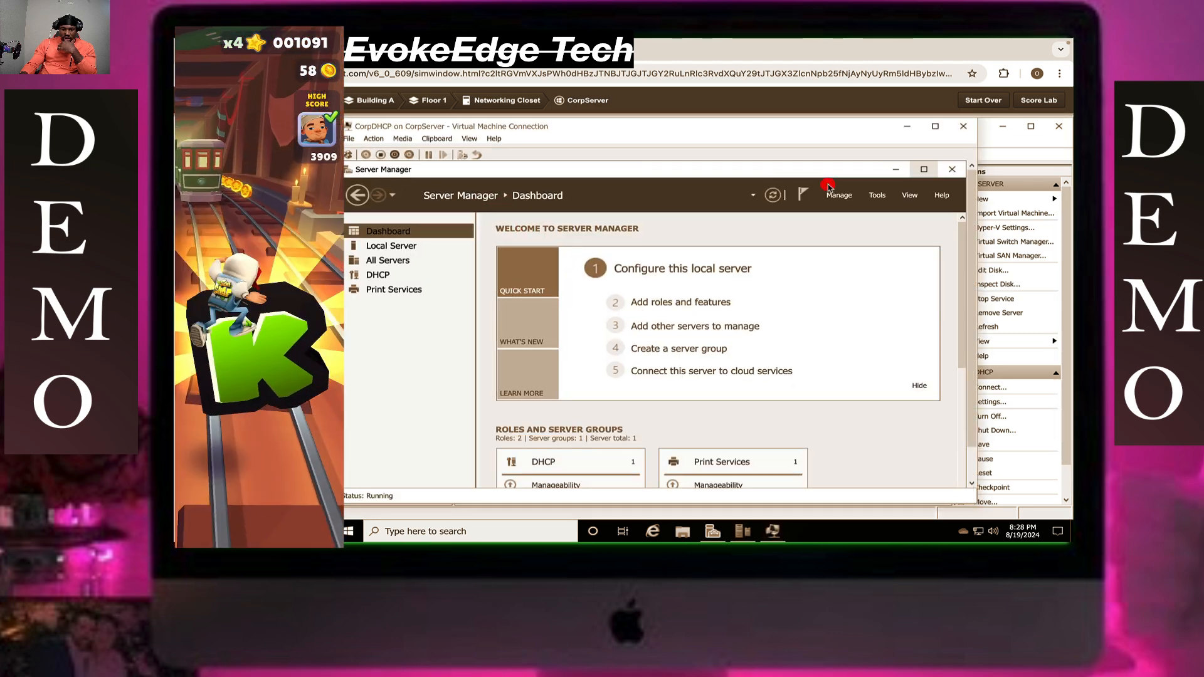
- Launch the DHCP console and show IPv4 Server Options under CorpDHCP.CorpNet.local
{"action": "left_click", "coordinate": [878, 195]}
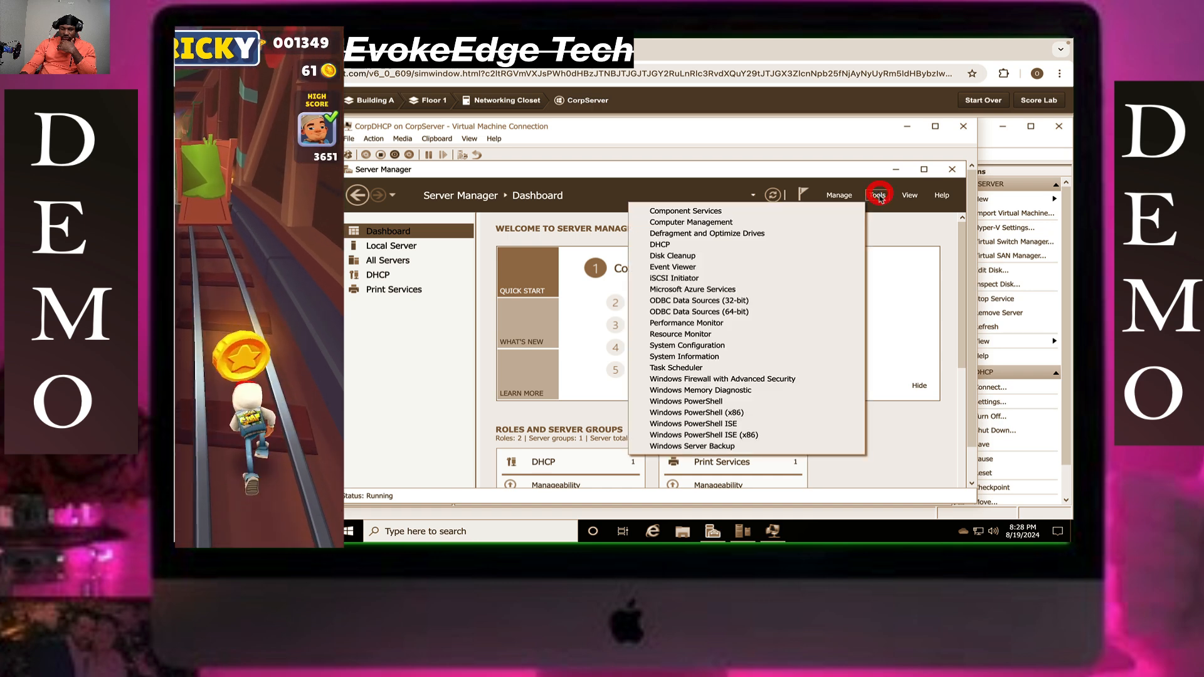
{"action": "left_click", "coordinate": [659, 244]}
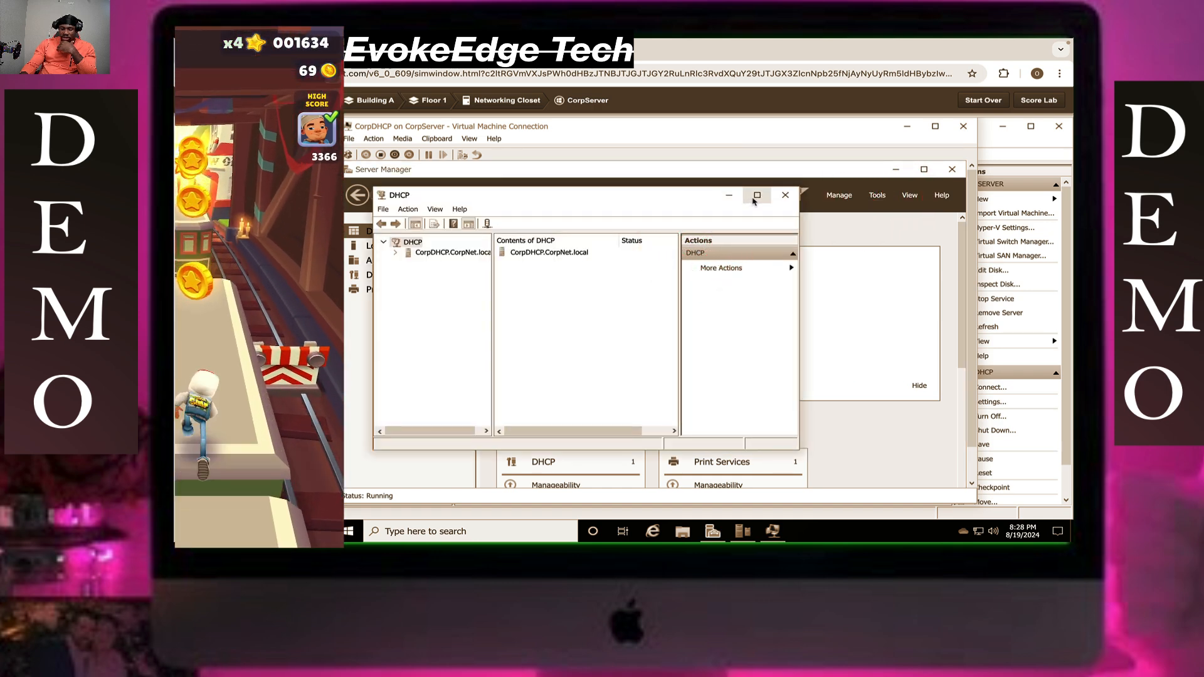
{"action": "left_click", "coordinate": [756, 195]}
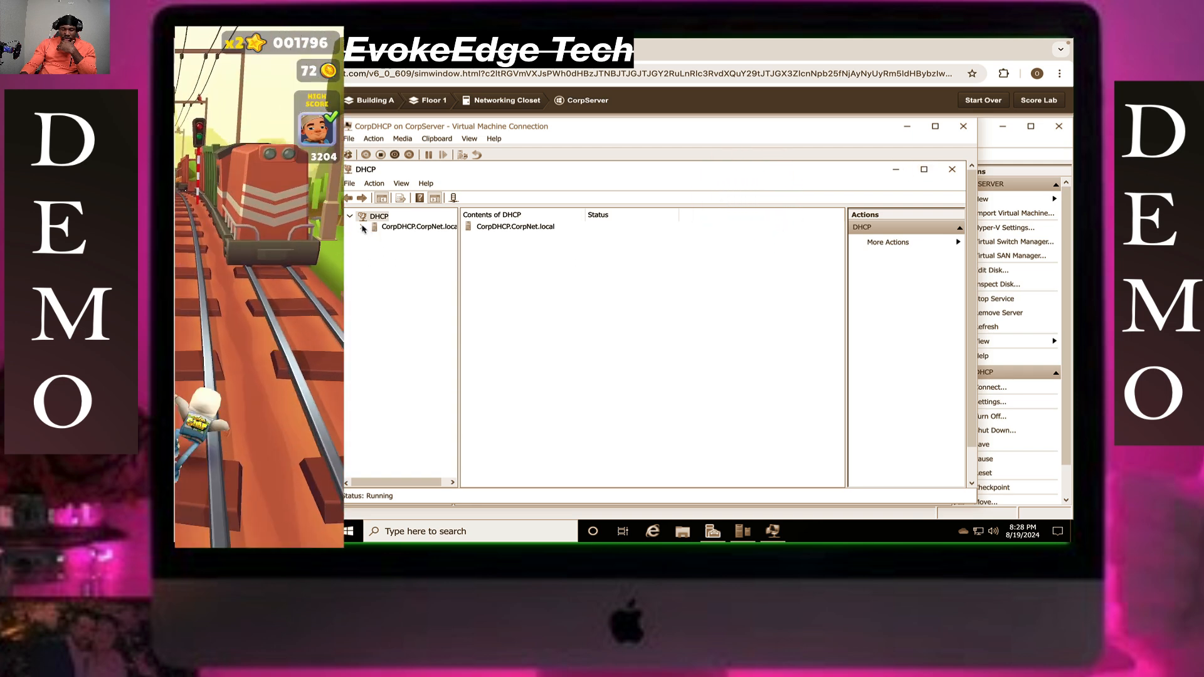
{"action": "left_click", "coordinate": [373, 226]}
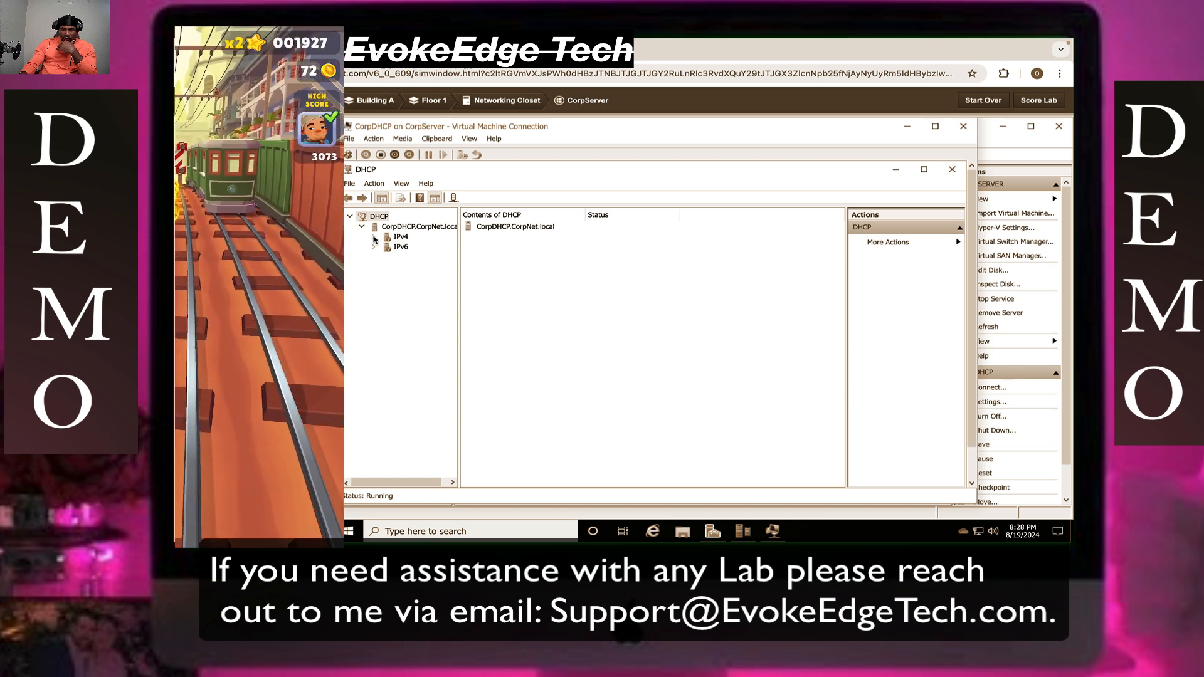
{"action": "left_click", "coordinate": [374, 236]}
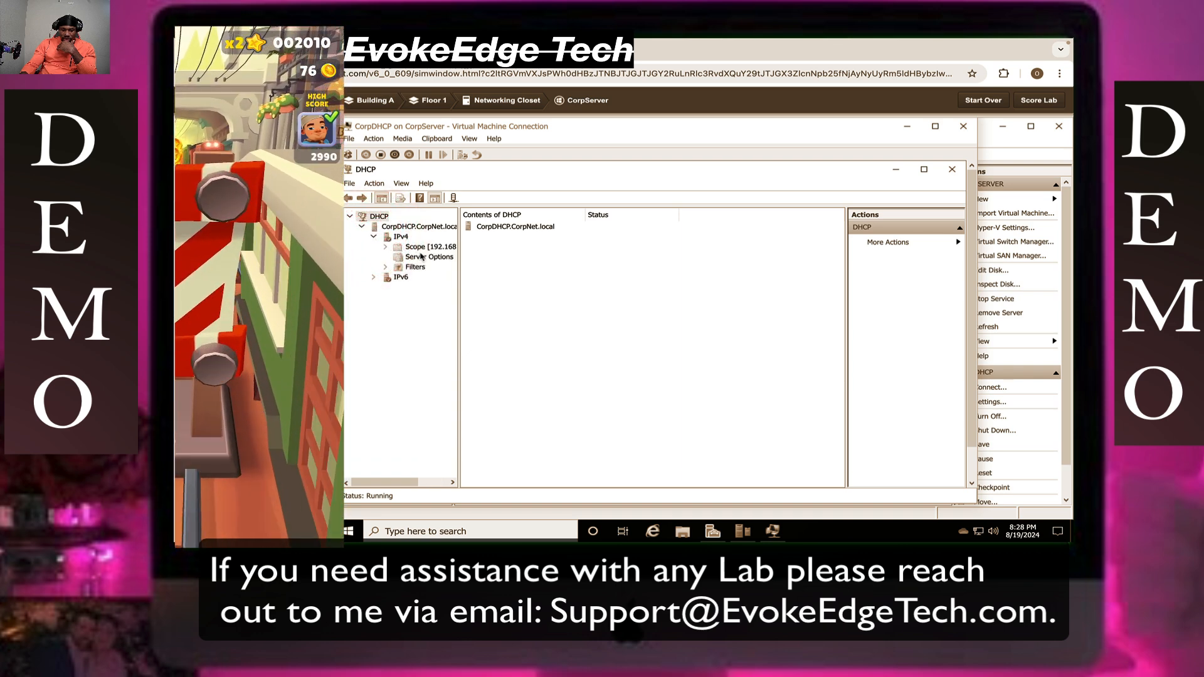
{"action": "left_click", "coordinate": [428, 257]}
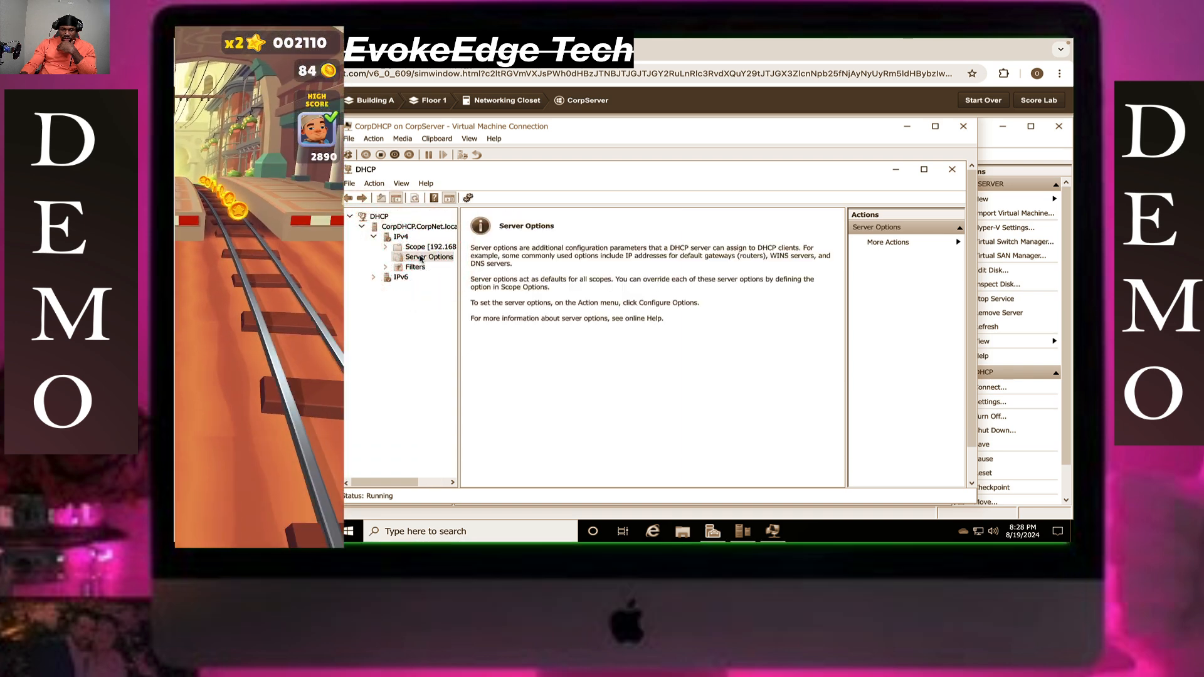
- Enable option 006 DNS Servers and add 192.168.0.11 and 192.168.10.11
{"action": "right_click", "coordinate": [429, 256]}
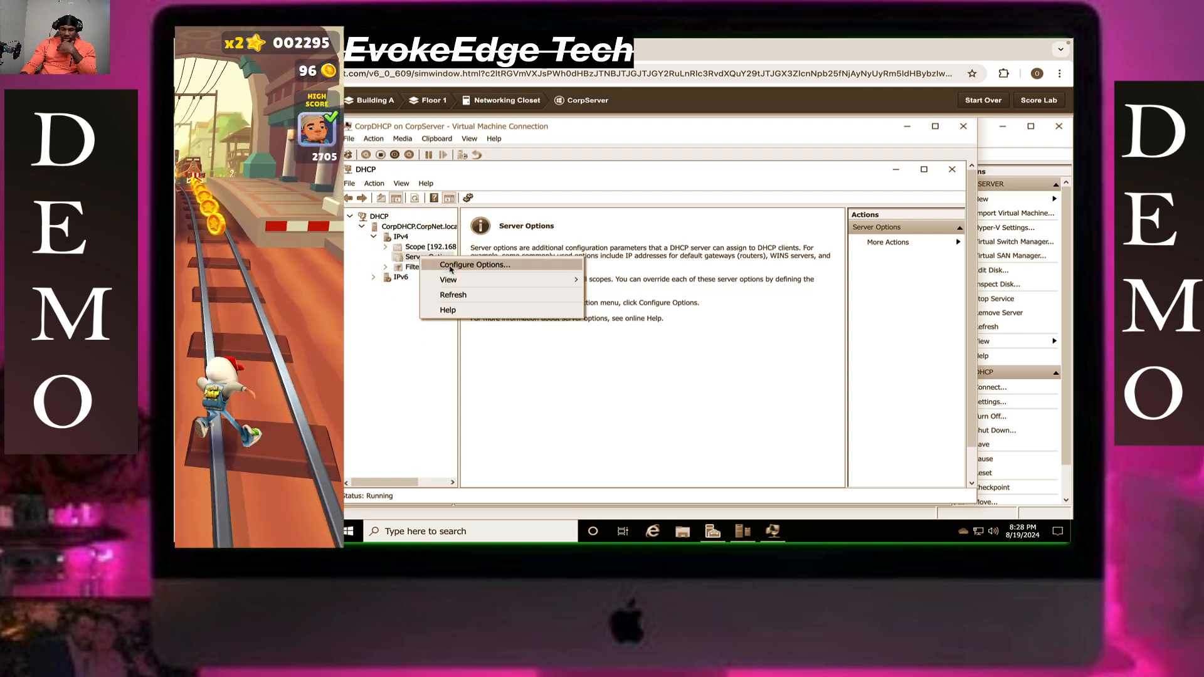
{"action": "left_click", "coordinate": [474, 264]}
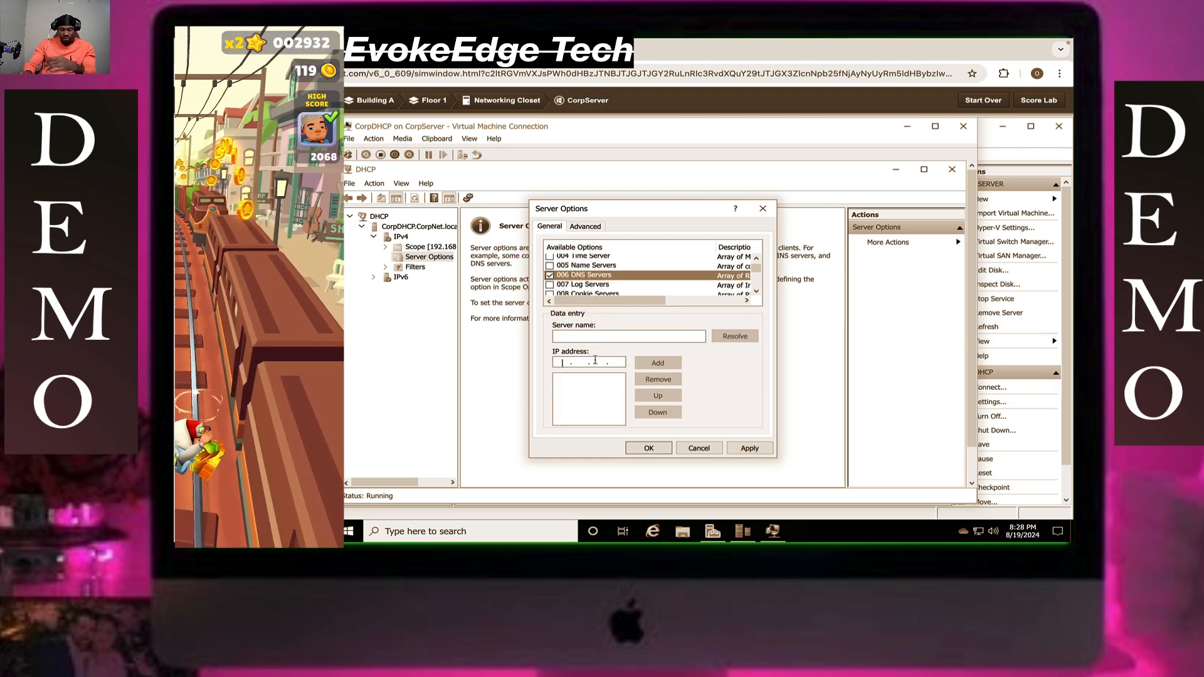
{"action": "type", "text": "192"}
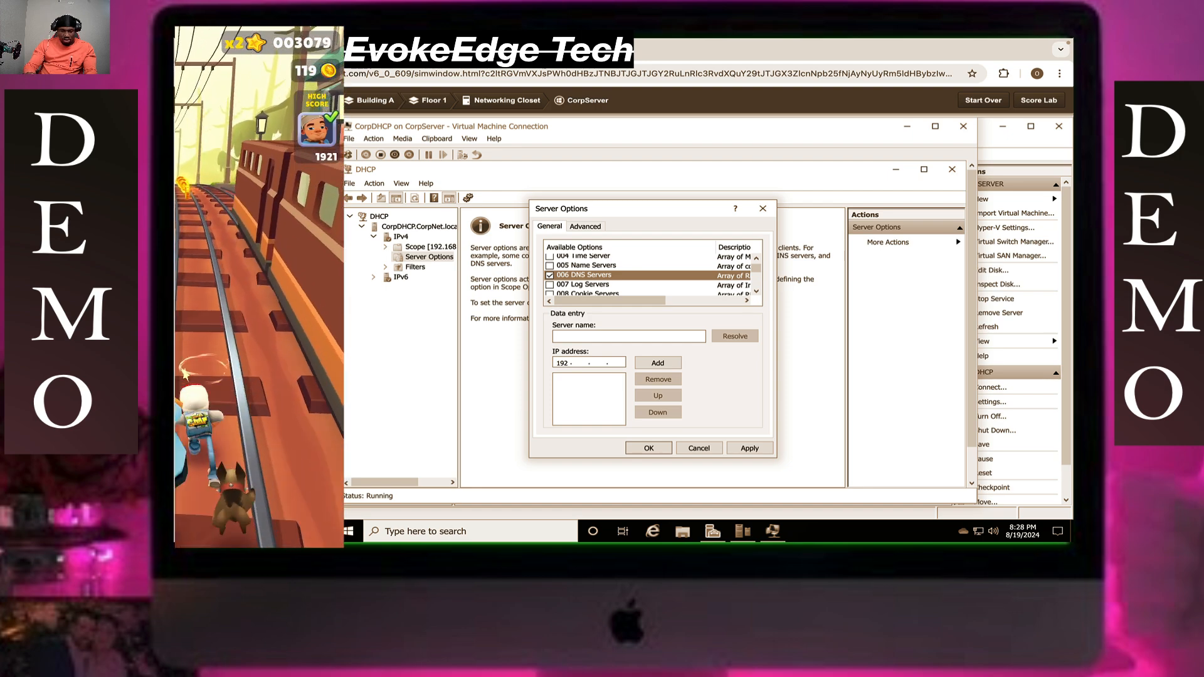
{"action": "type", "text": "168"}
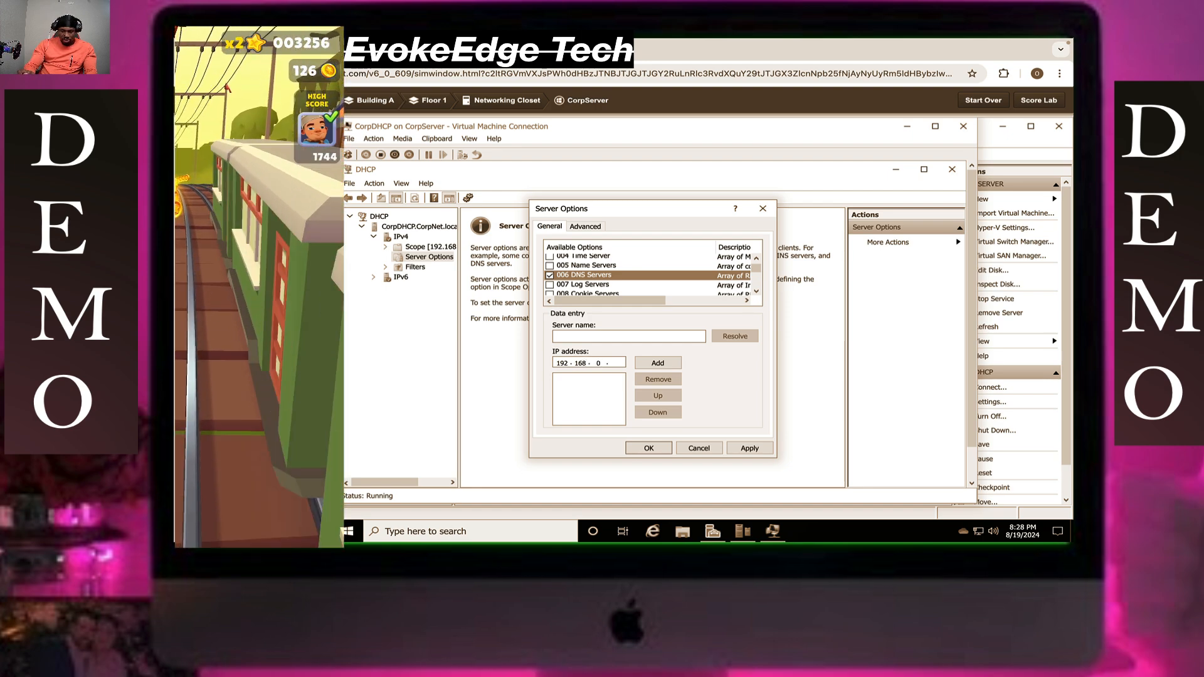
{"action": "type", "text": "11"}
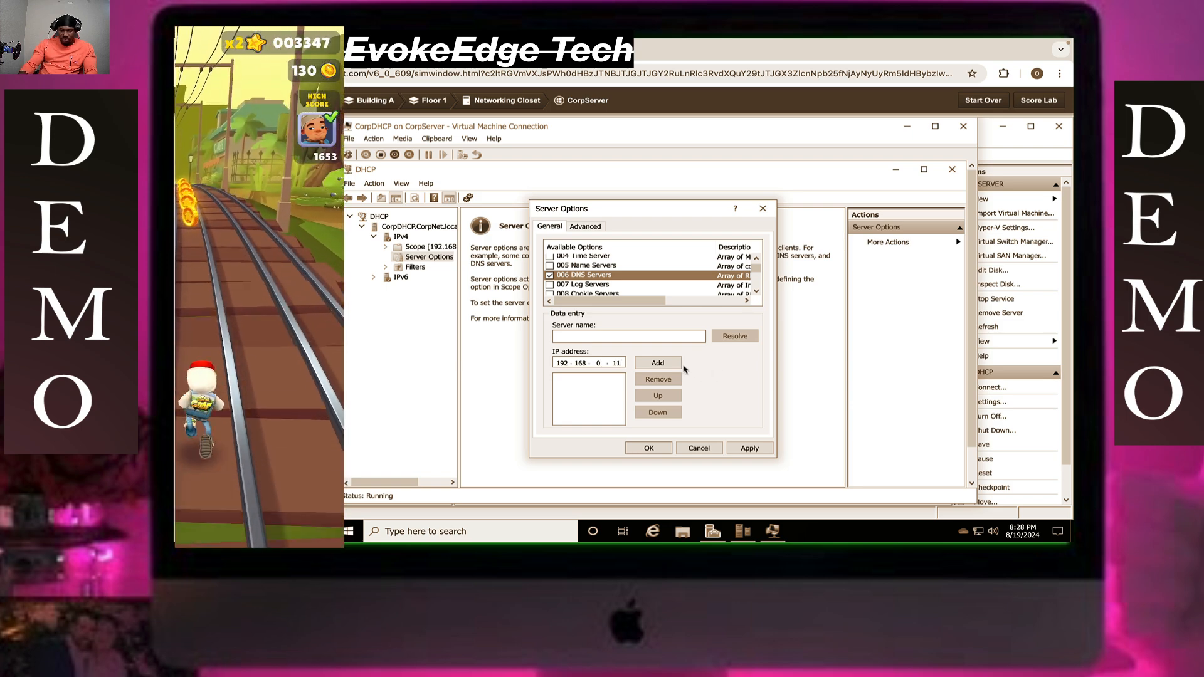
{"action": "left_click", "coordinate": [657, 362]}
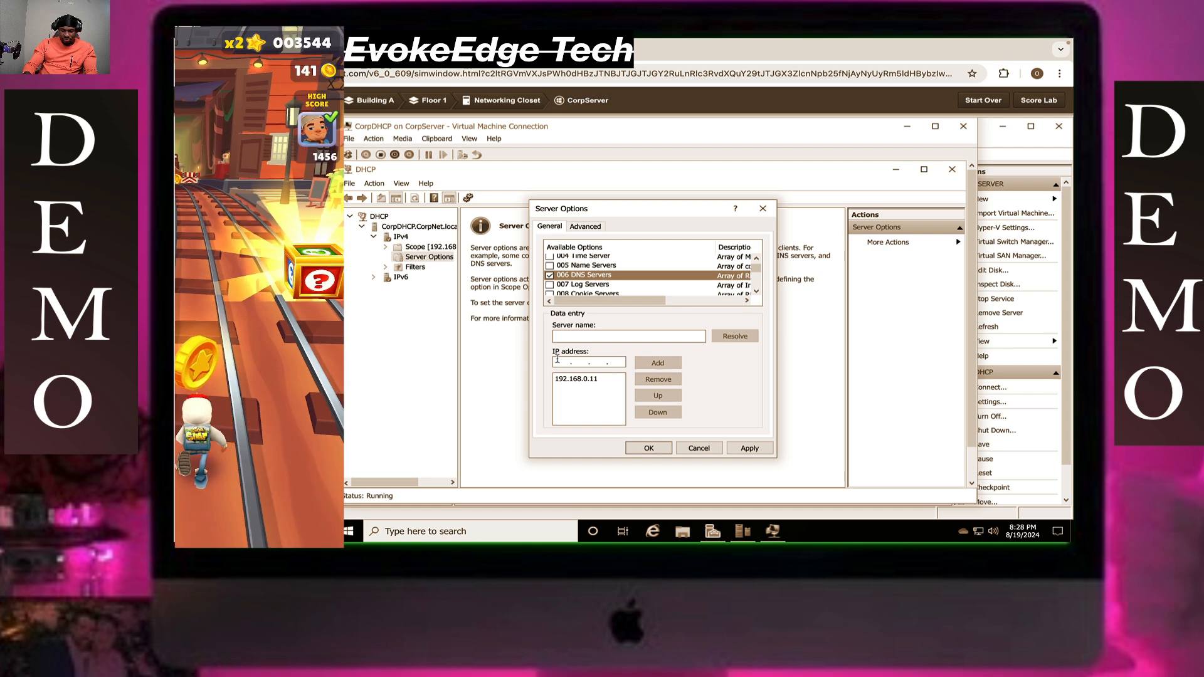
{"action": "type", "text": "192 . 168 . 10 . 11"}
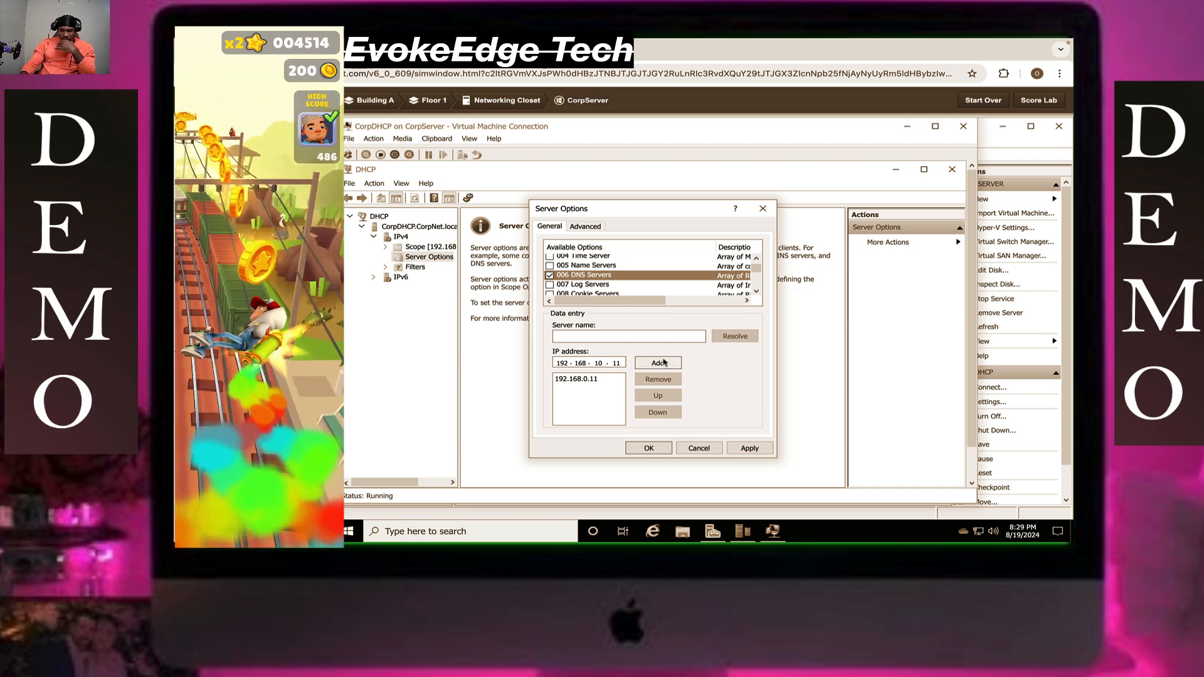
{"action": "left_click", "coordinate": [657, 362]}
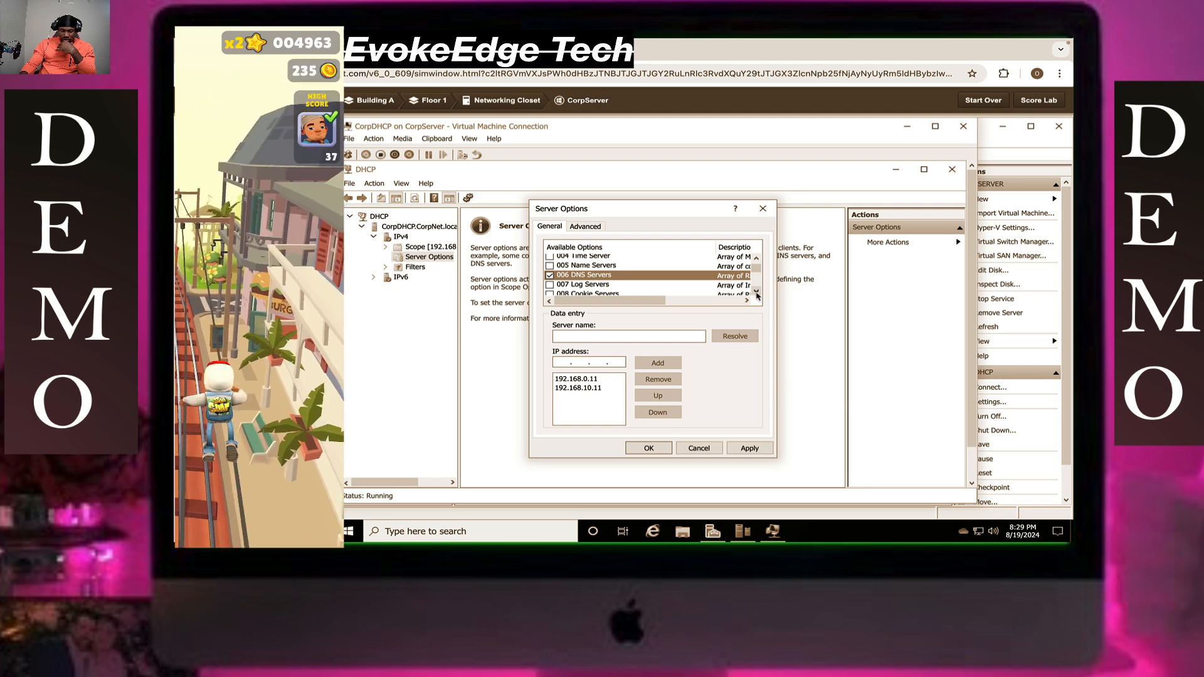
- Enable option 015 DNS Domain Name as CorpNet.local and save the server options
{"action": "left_click", "coordinate": [757, 292]}
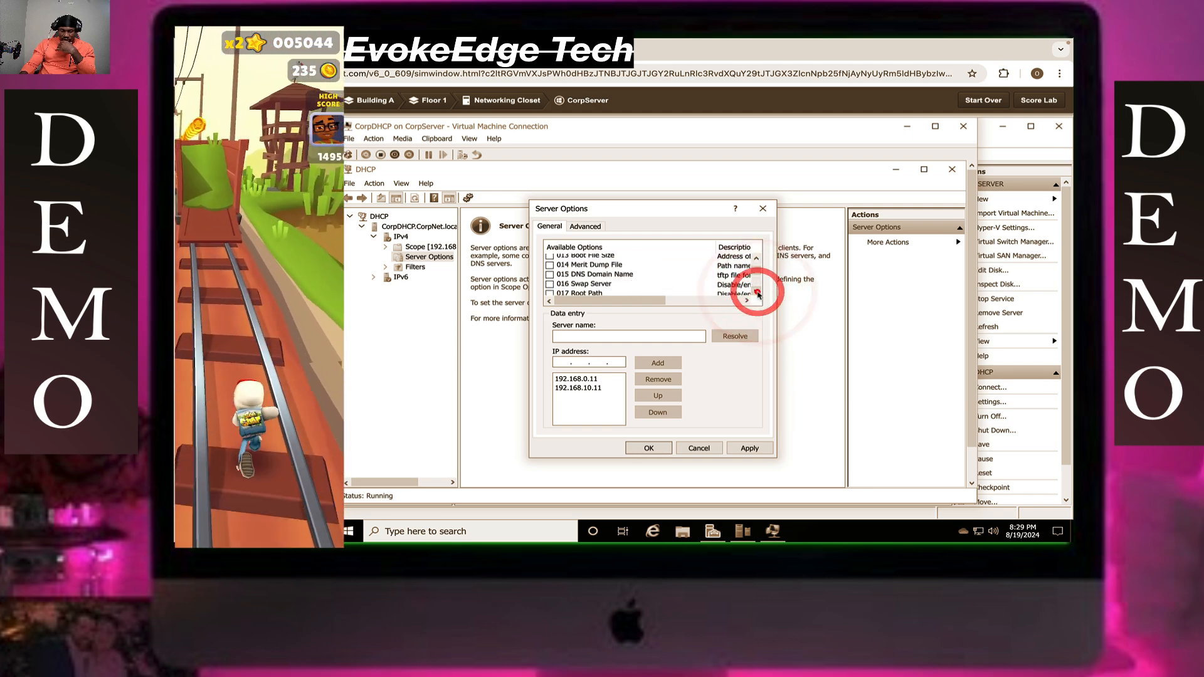
{"action": "left_click", "coordinate": [550, 274]}
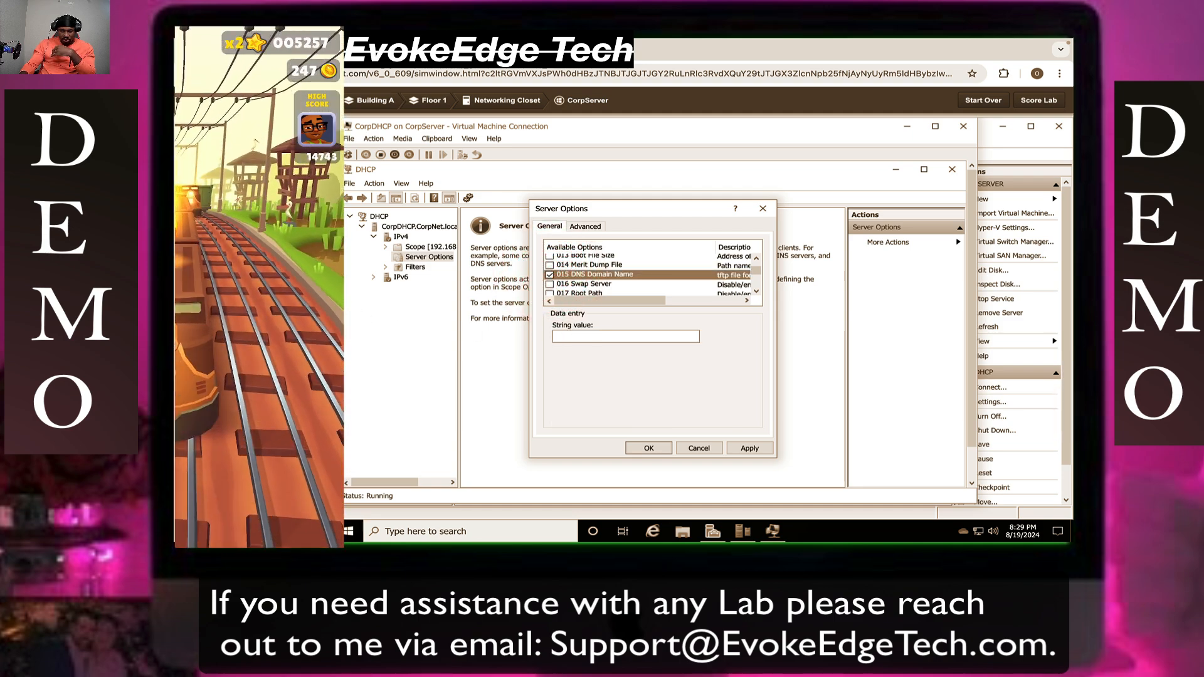
{"action": "left_click", "coordinate": [625, 336]}
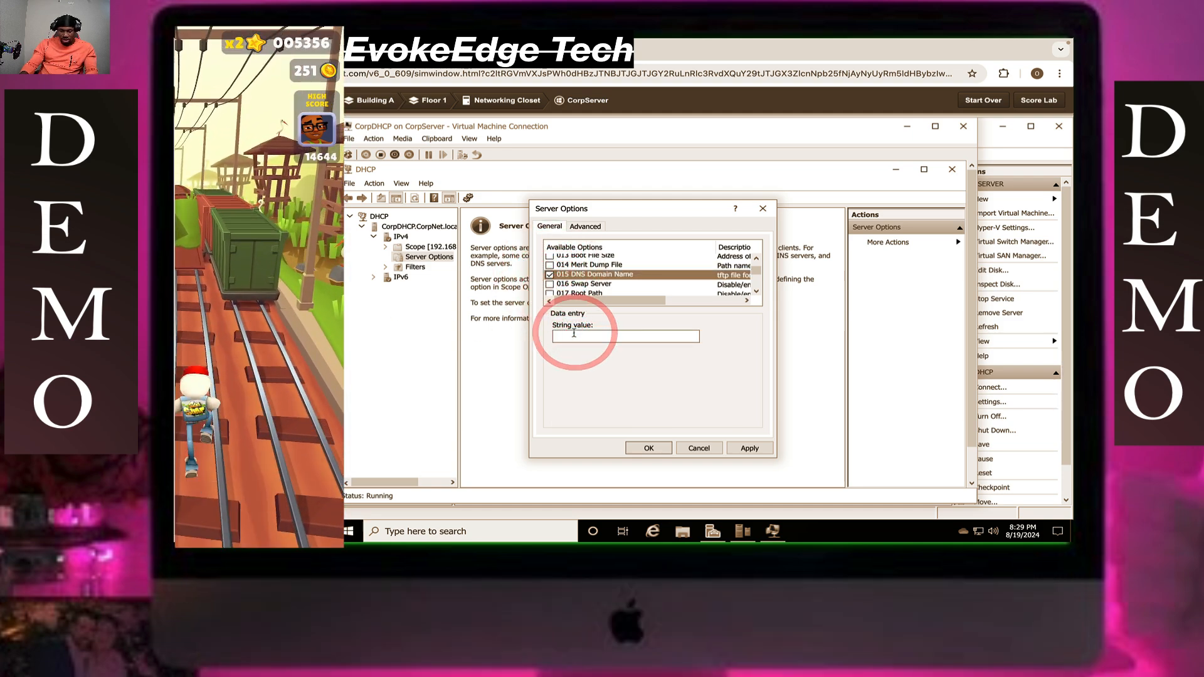
{"action": "type", "text": "CorpNet.local"}
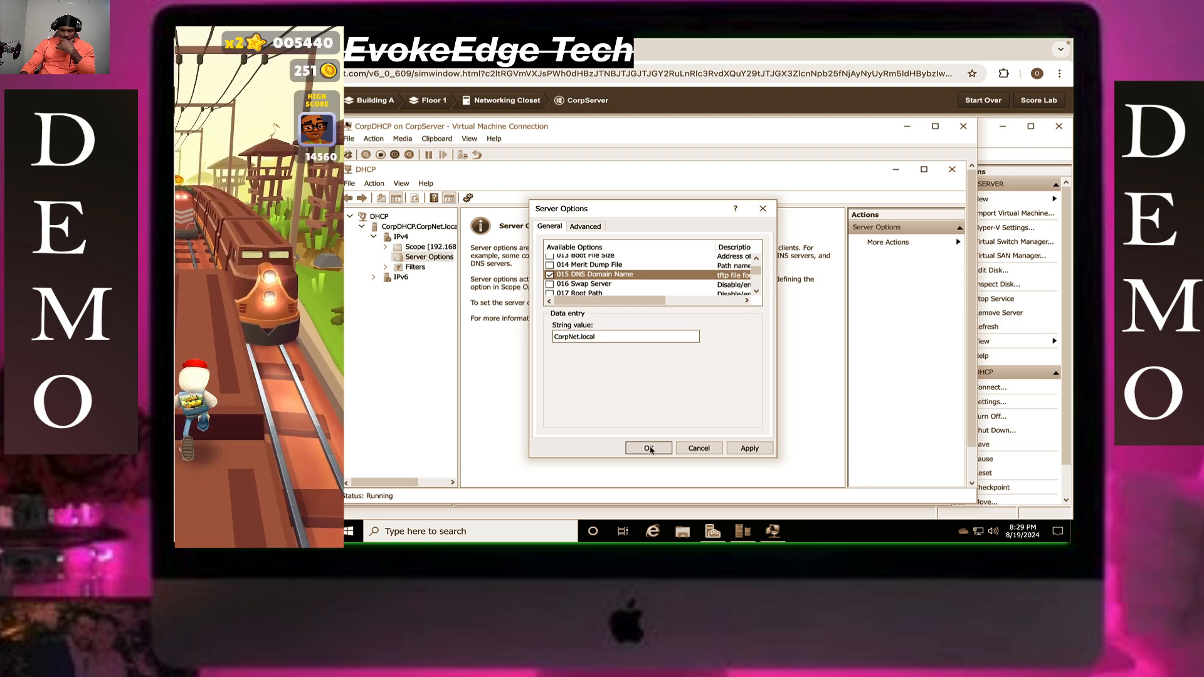
{"action": "left_click", "coordinate": [648, 448]}
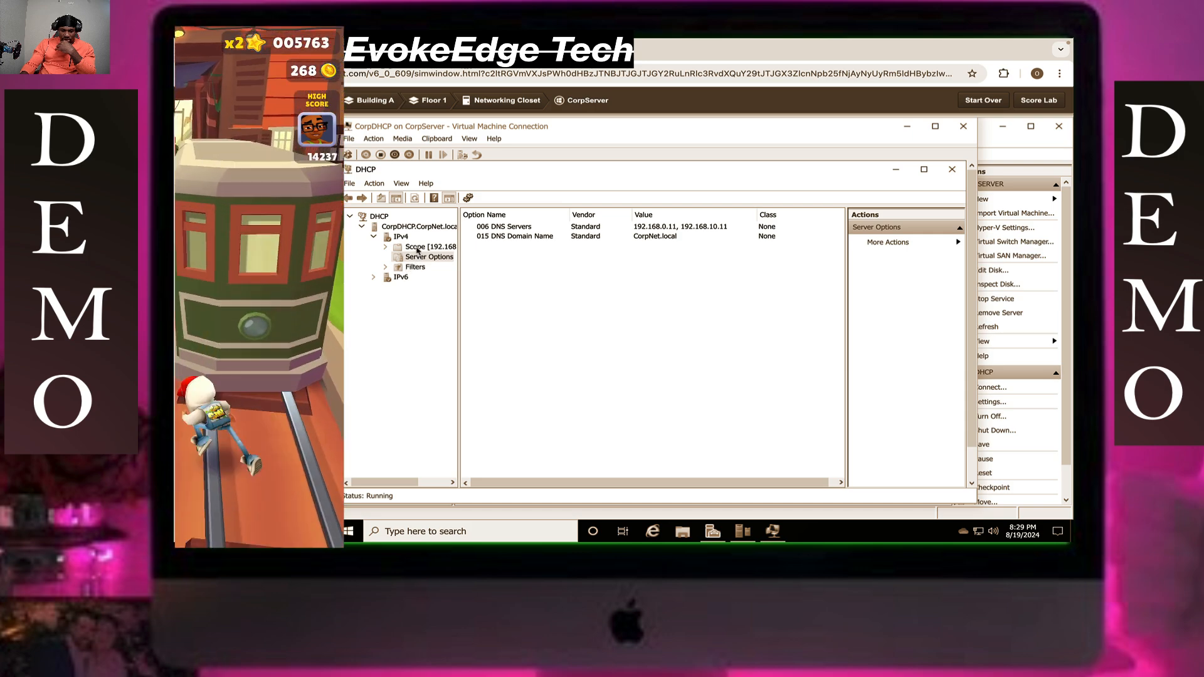
- Expand the IPv4 scope and open Configure Options for its Scope Options
{"action": "left_click", "coordinate": [385, 246]}
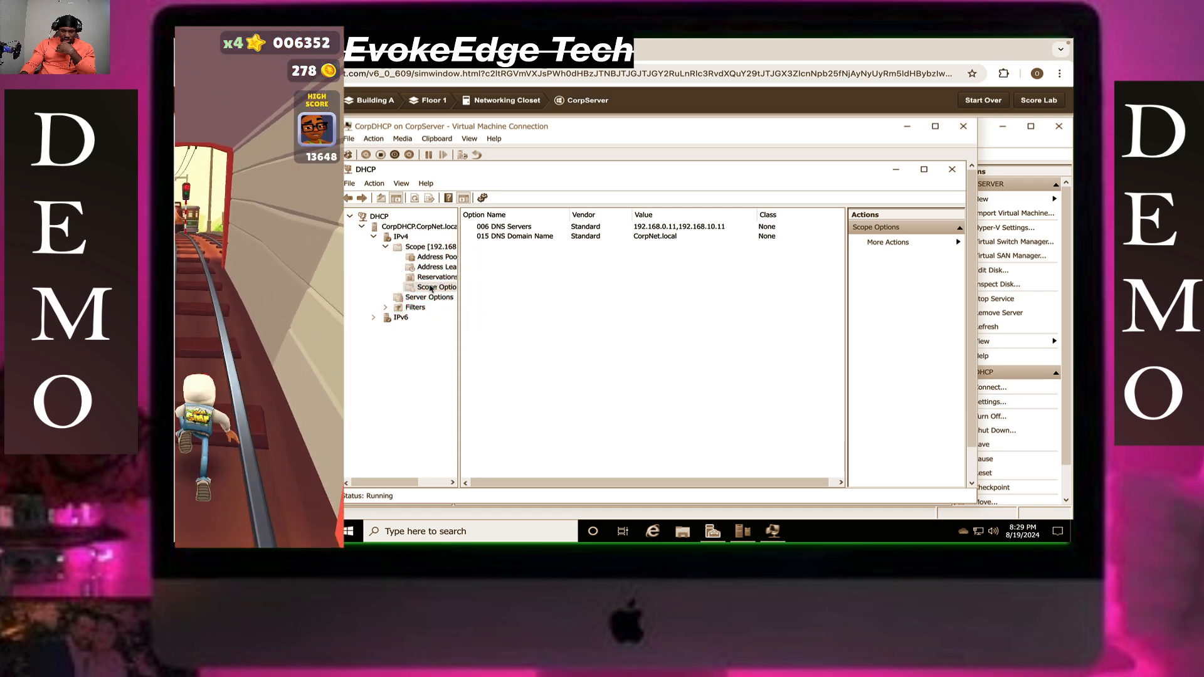
{"action": "right_click", "coordinate": [436, 287]}
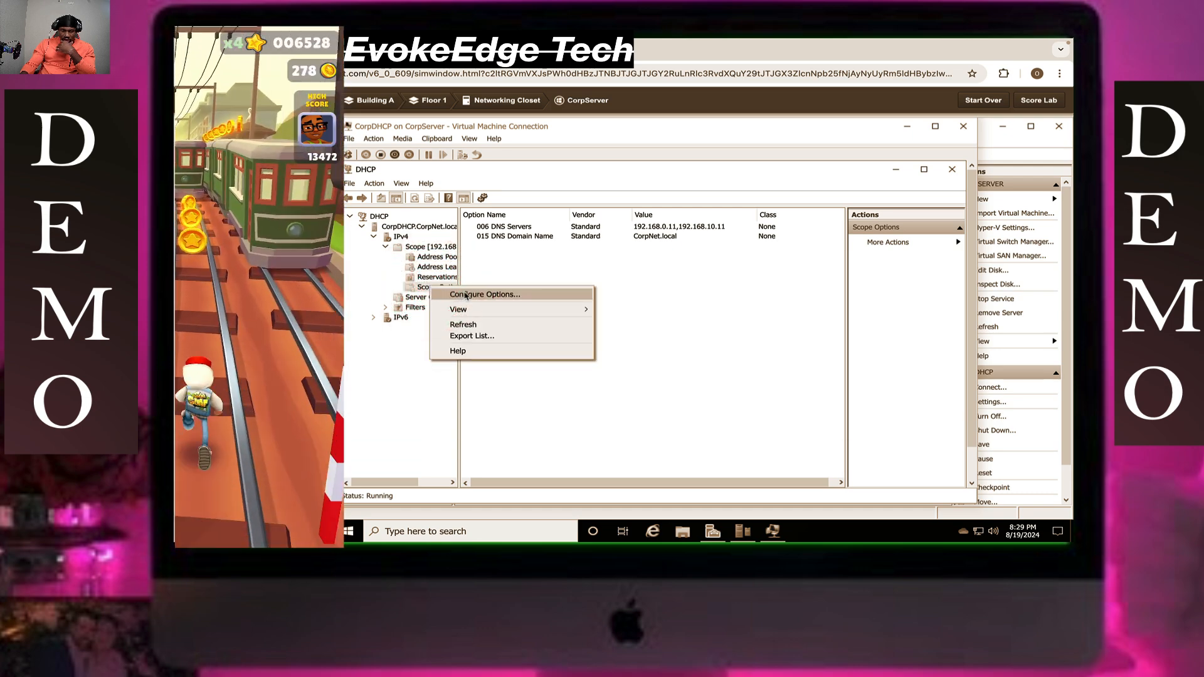
{"action": "left_click", "coordinate": [484, 294]}
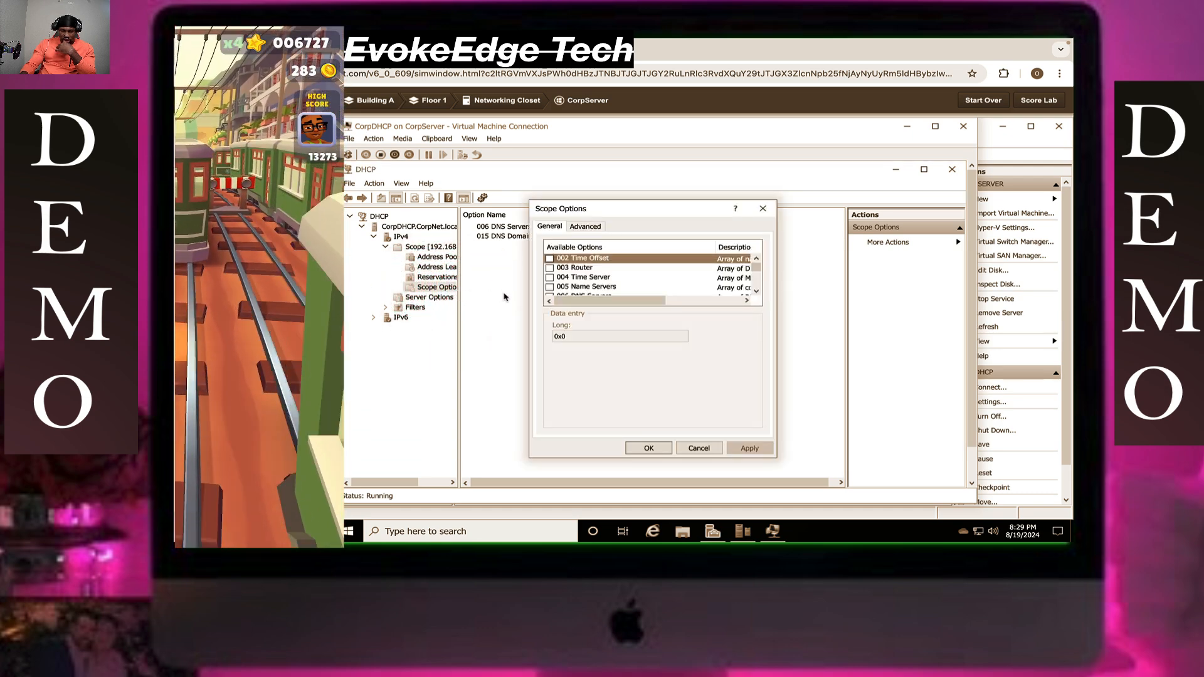
- Enable scope option 003 Router with address 192.168.0.5 and save
{"action": "left_click", "coordinate": [550, 267]}
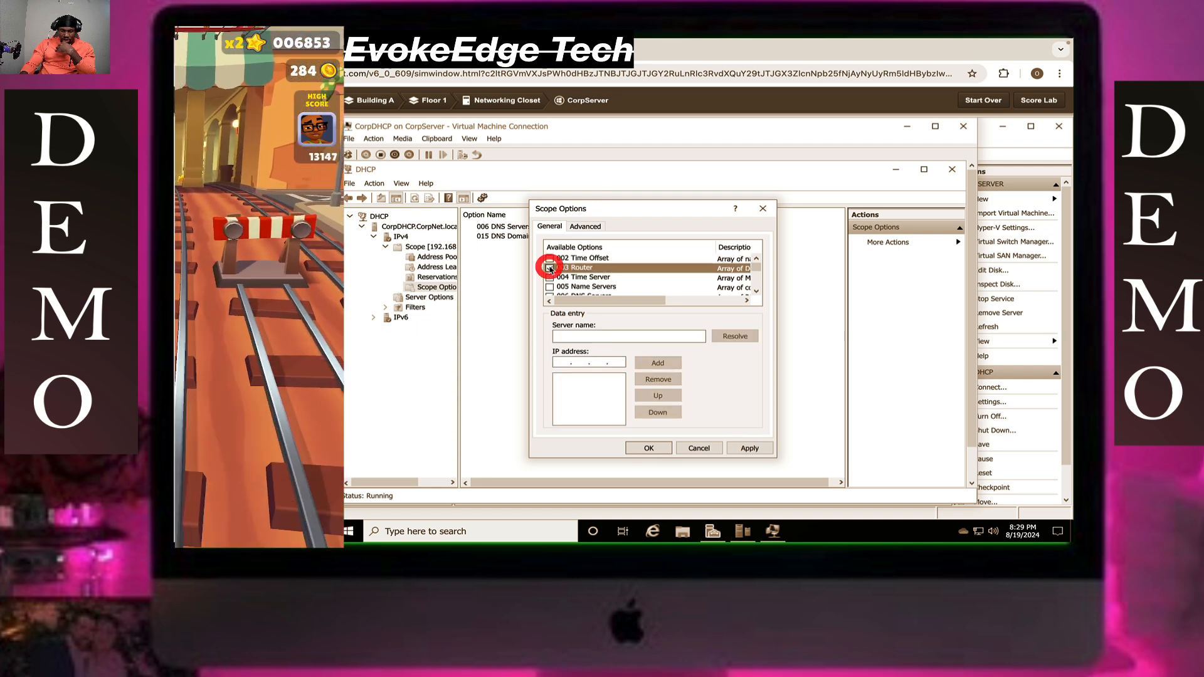
{"action": "left_click", "coordinate": [550, 268]}
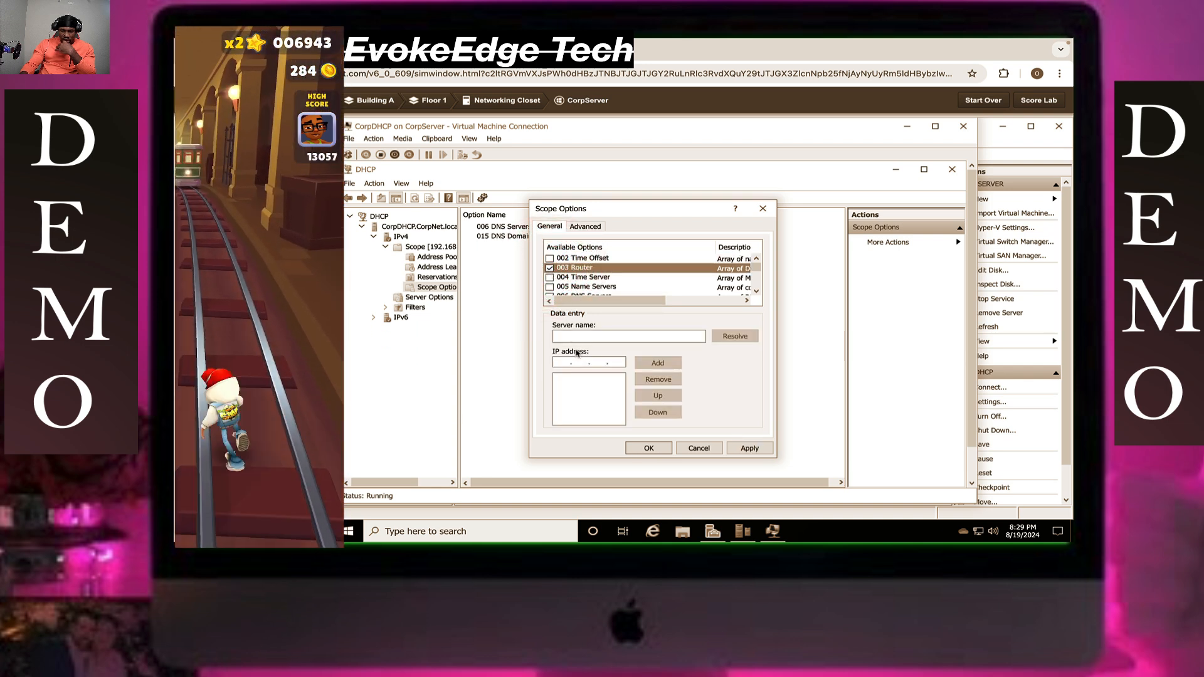
{"action": "left_click", "coordinate": [588, 362]}
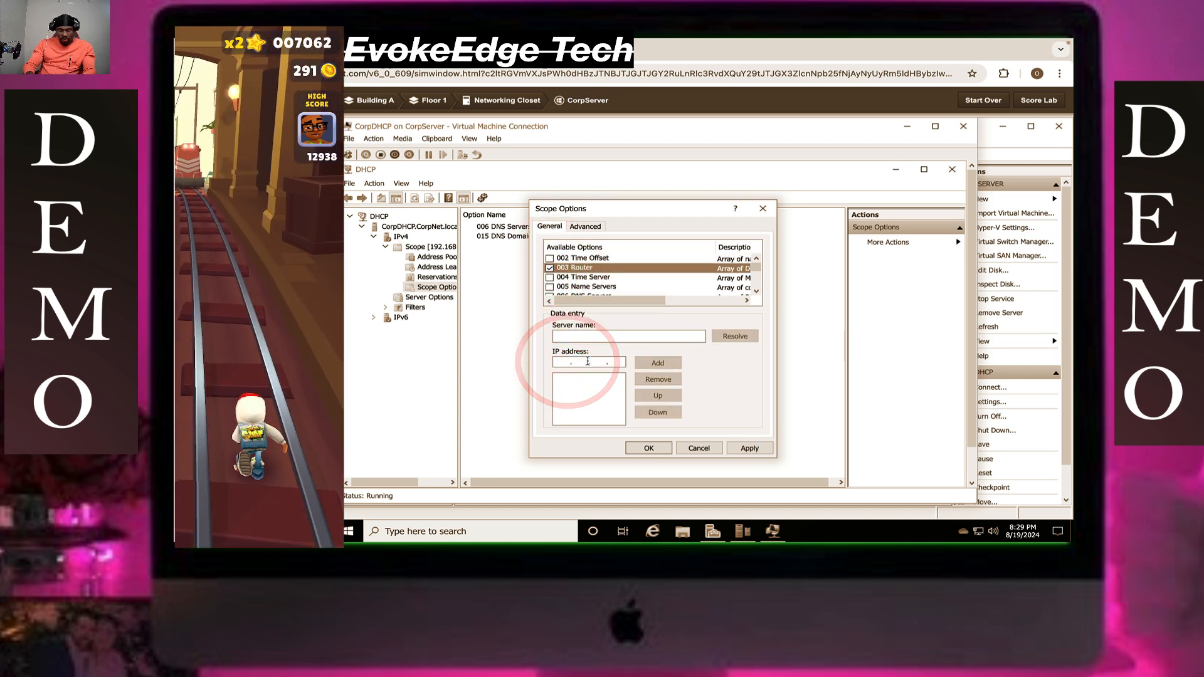
{"action": "type", "text": "192"}
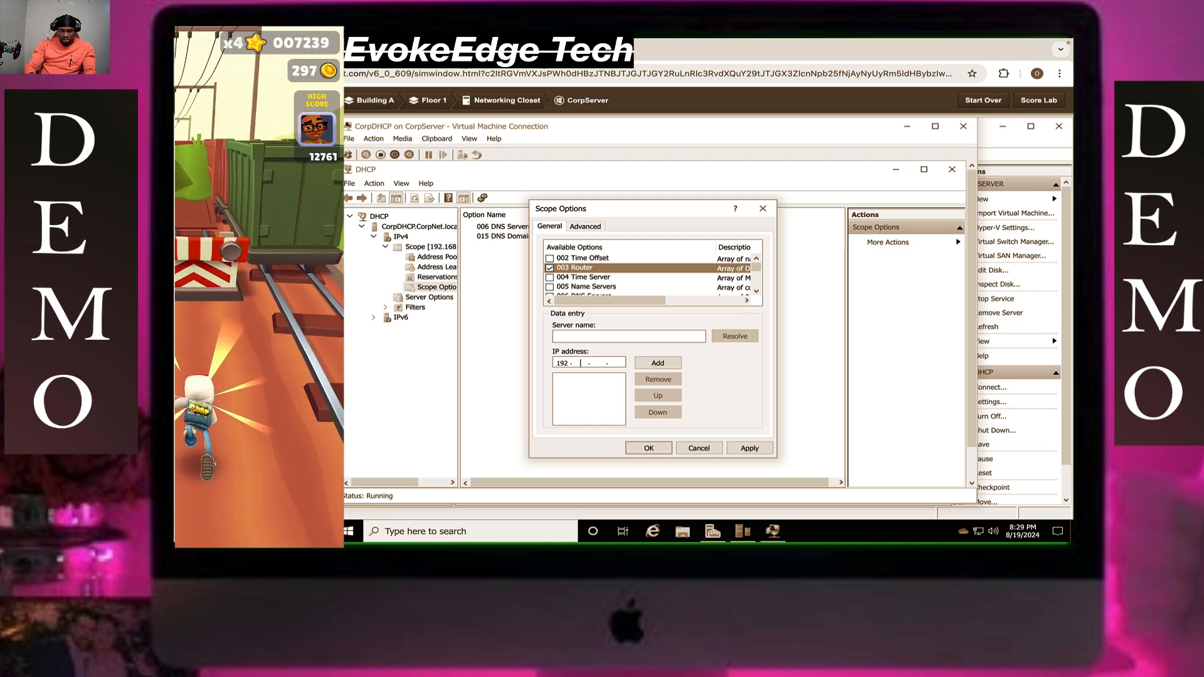
{"action": "type", "text": "168"}
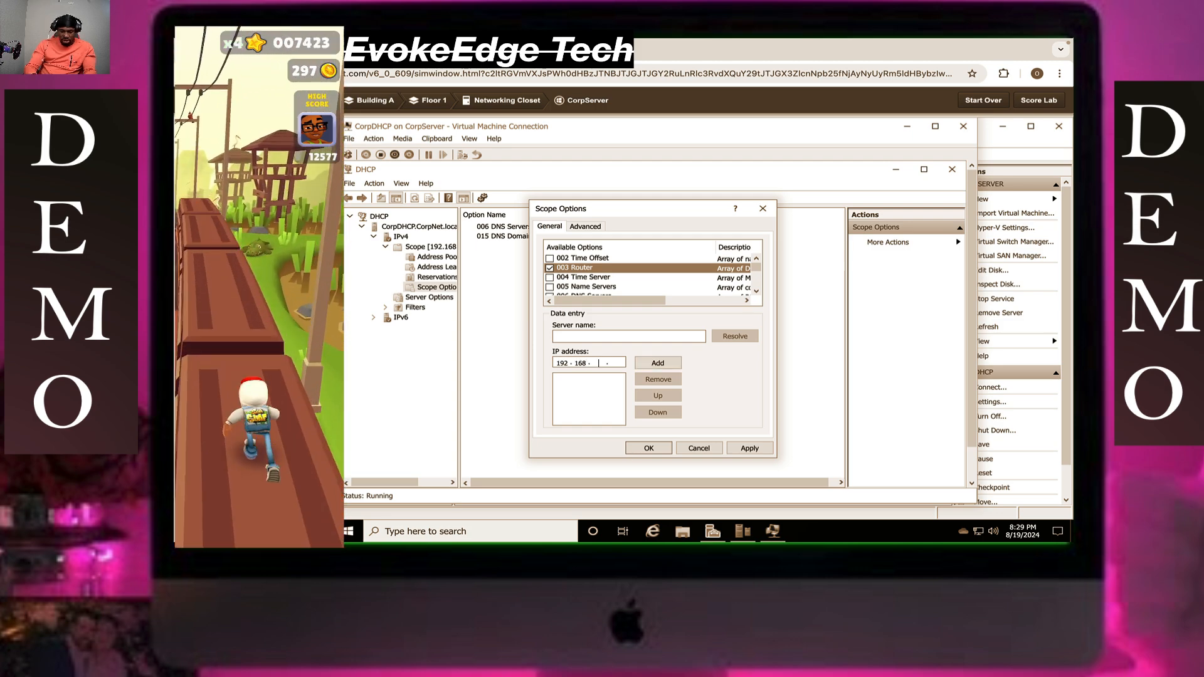
{"action": "type", "text": "0"}
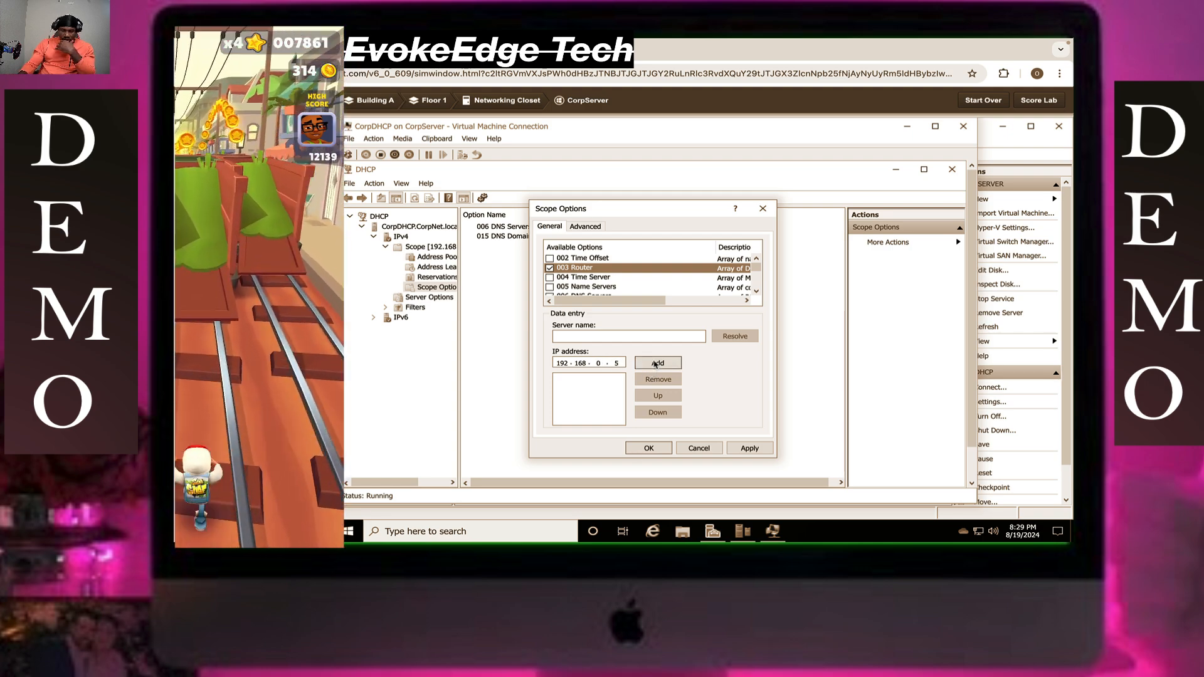
{"action": "left_click", "coordinate": [656, 363]}
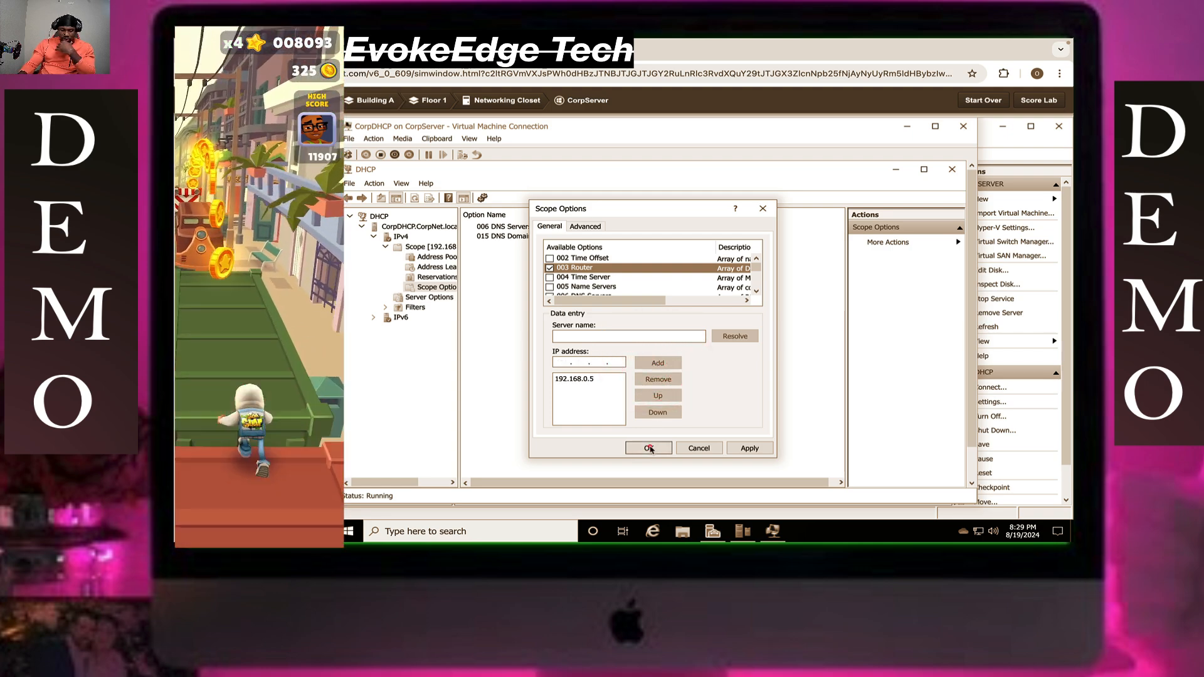
{"action": "left_click", "coordinate": [648, 448]}
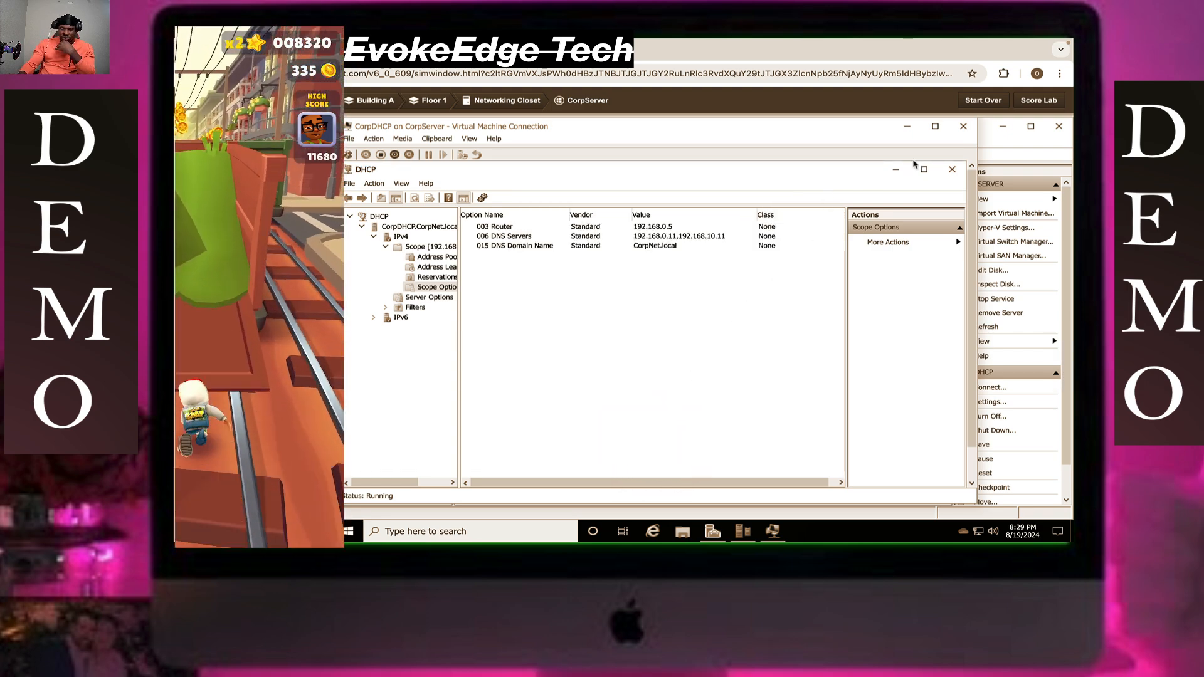